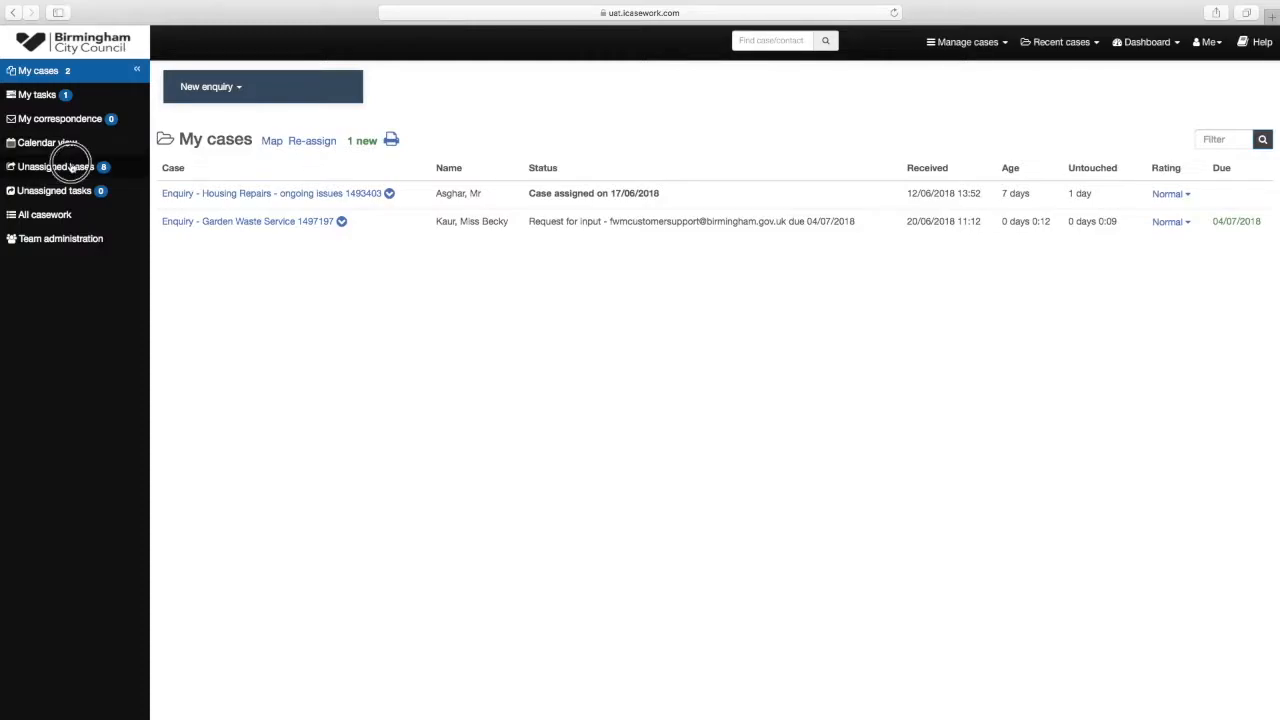
# Show the Unassigned cases list with its eight waiting enquiries
pyautogui.click(56, 166)
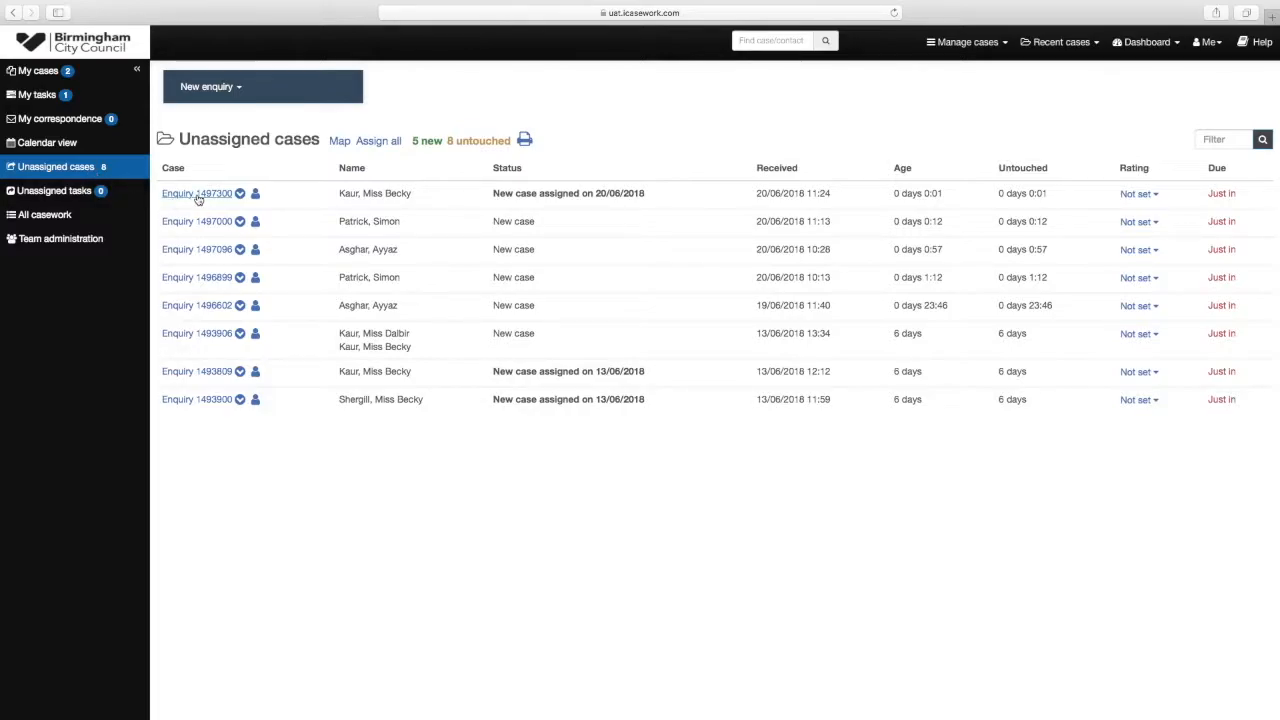
pyautogui.click(196, 192)
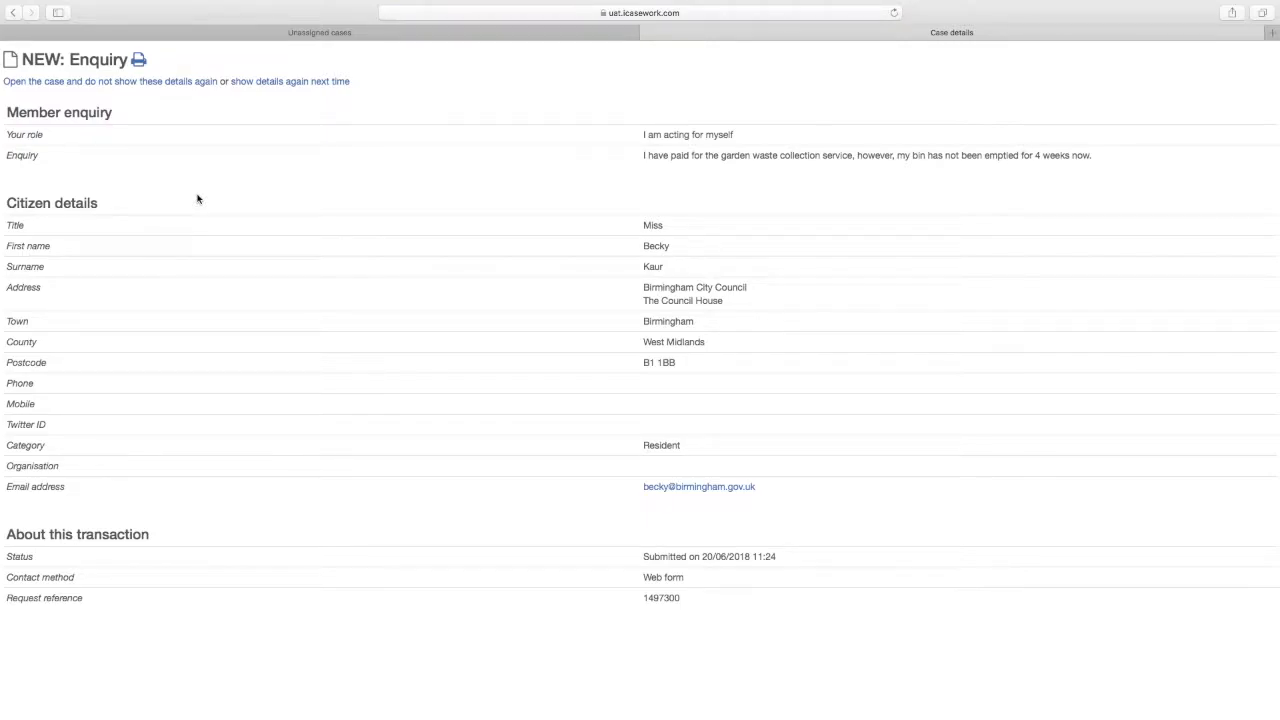
pyautogui.moveTo(112, 130)
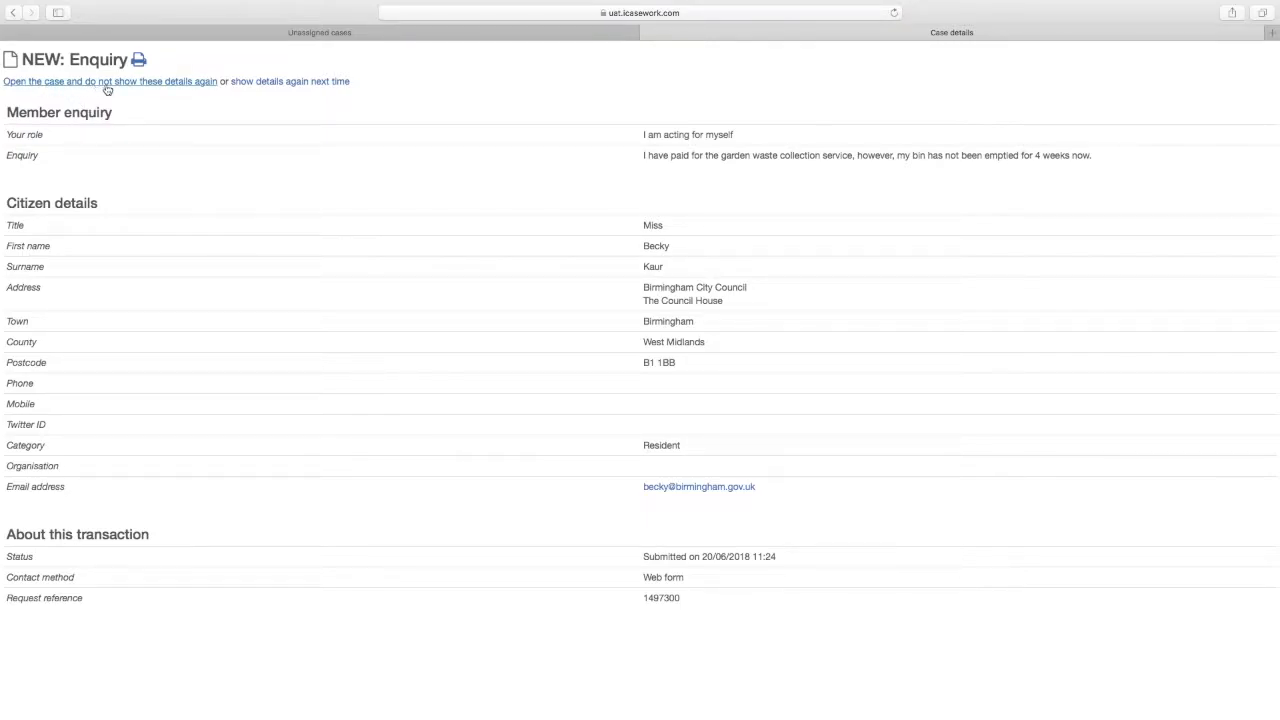
pyautogui.moveTo(110, 80)
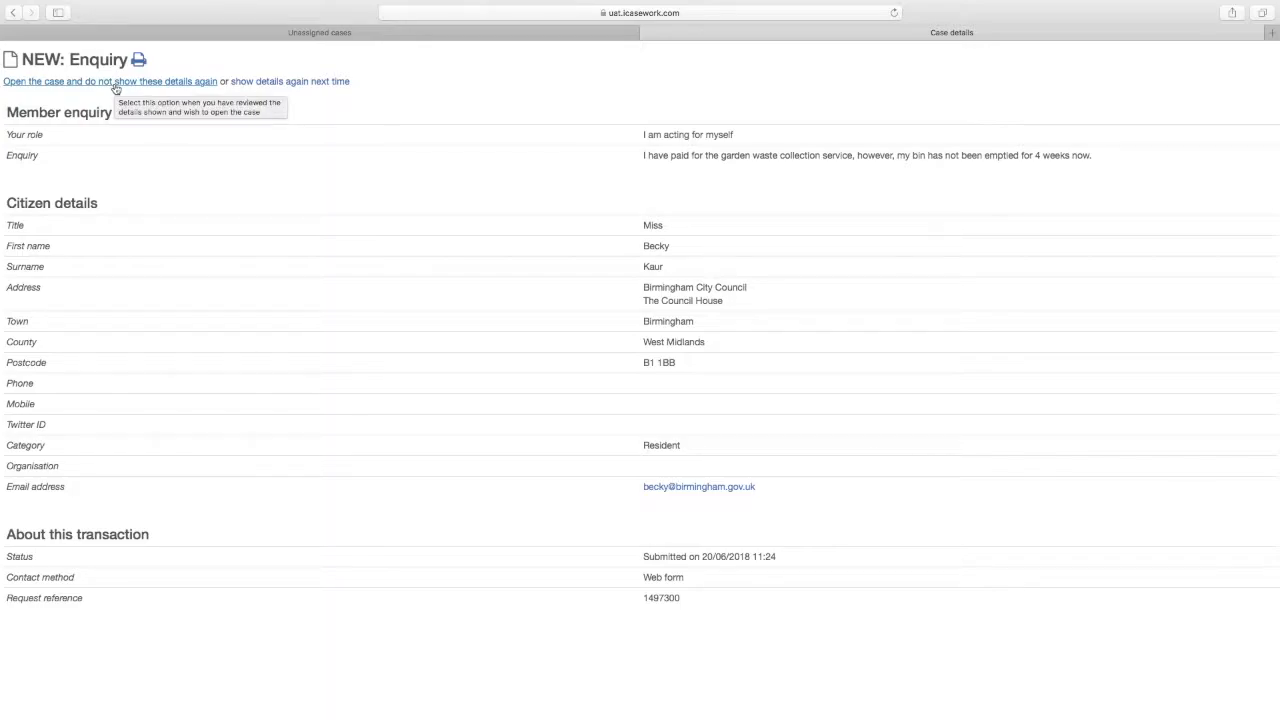
pyautogui.click(108, 80)
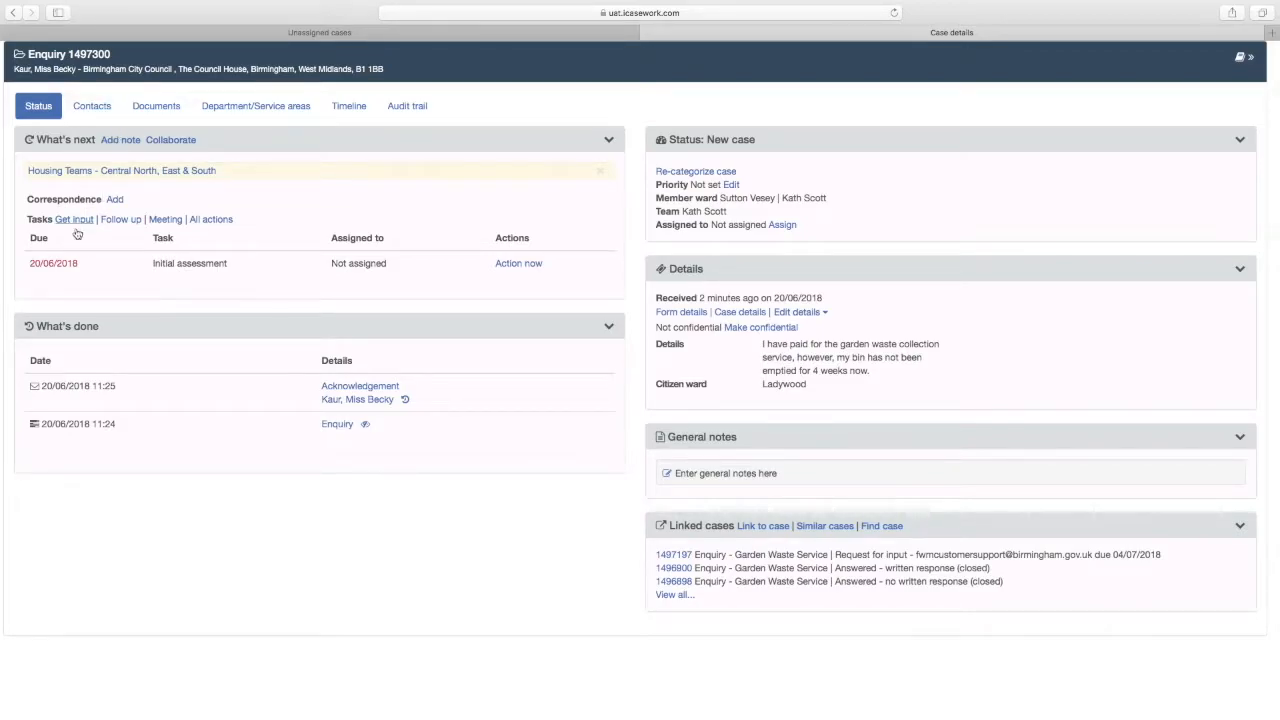
pyautogui.moveTo(220, 274)
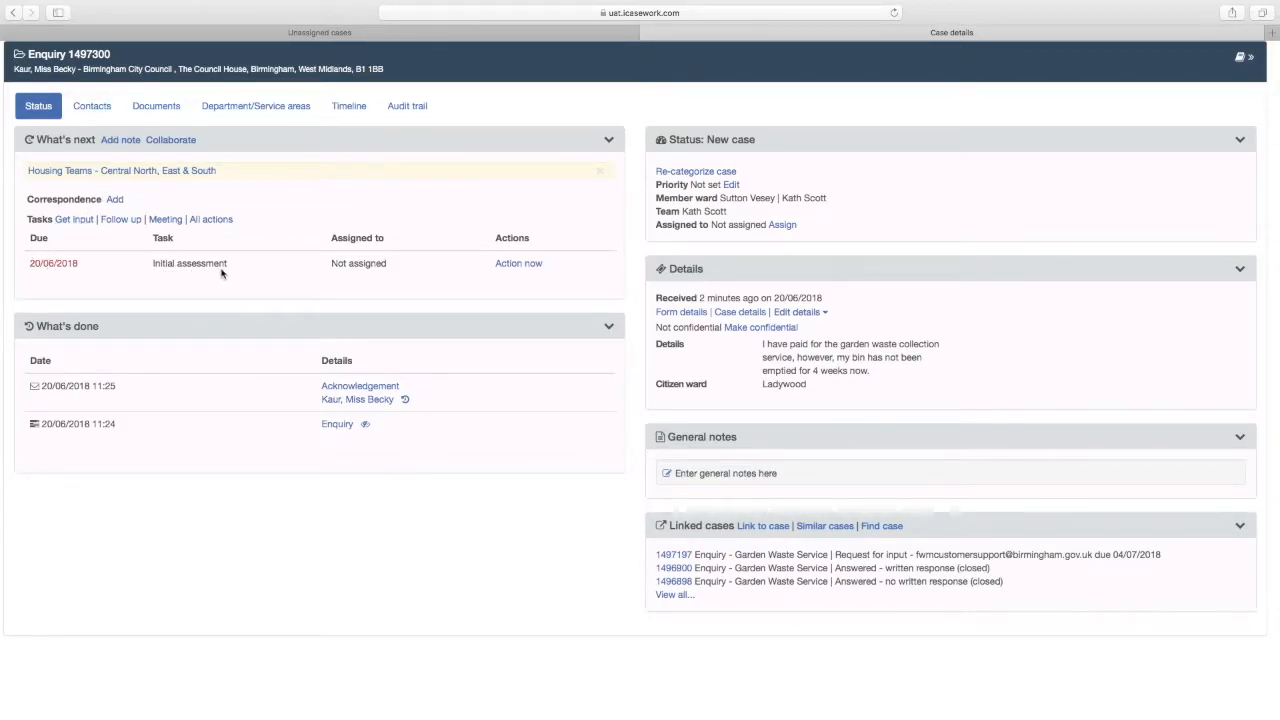
pyautogui.moveTo(252, 304)
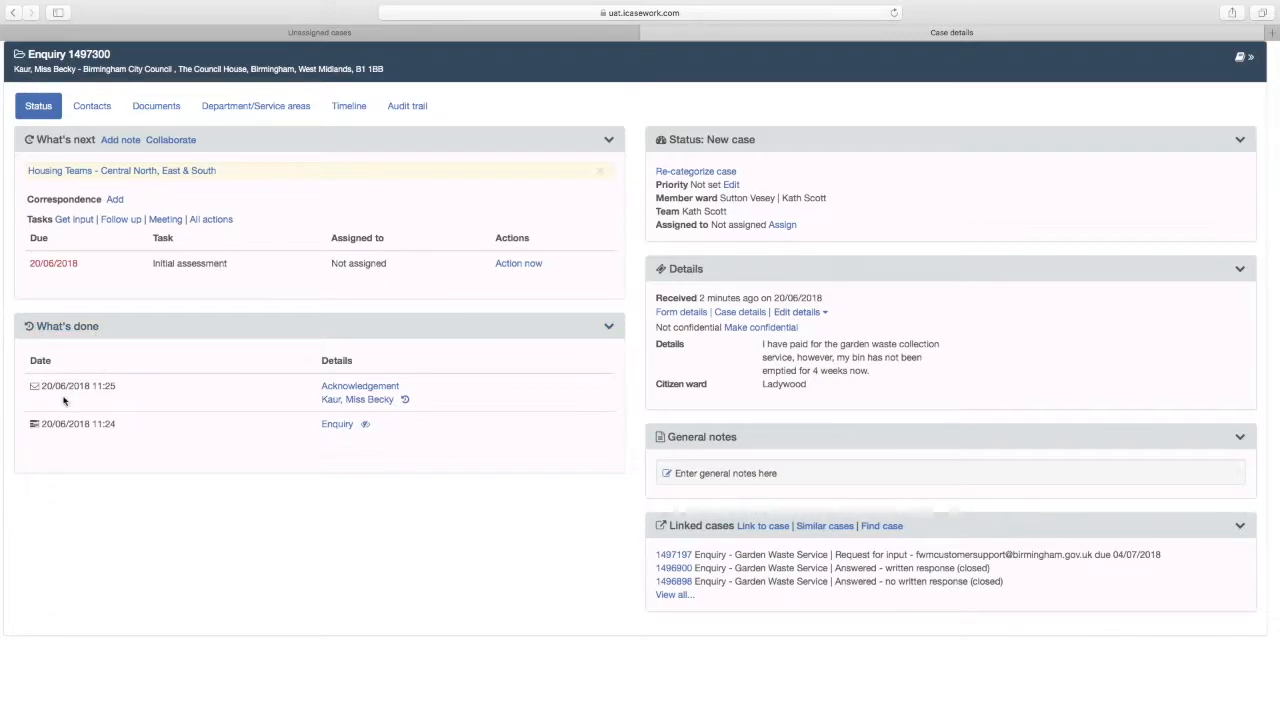
pyautogui.click(360, 384)
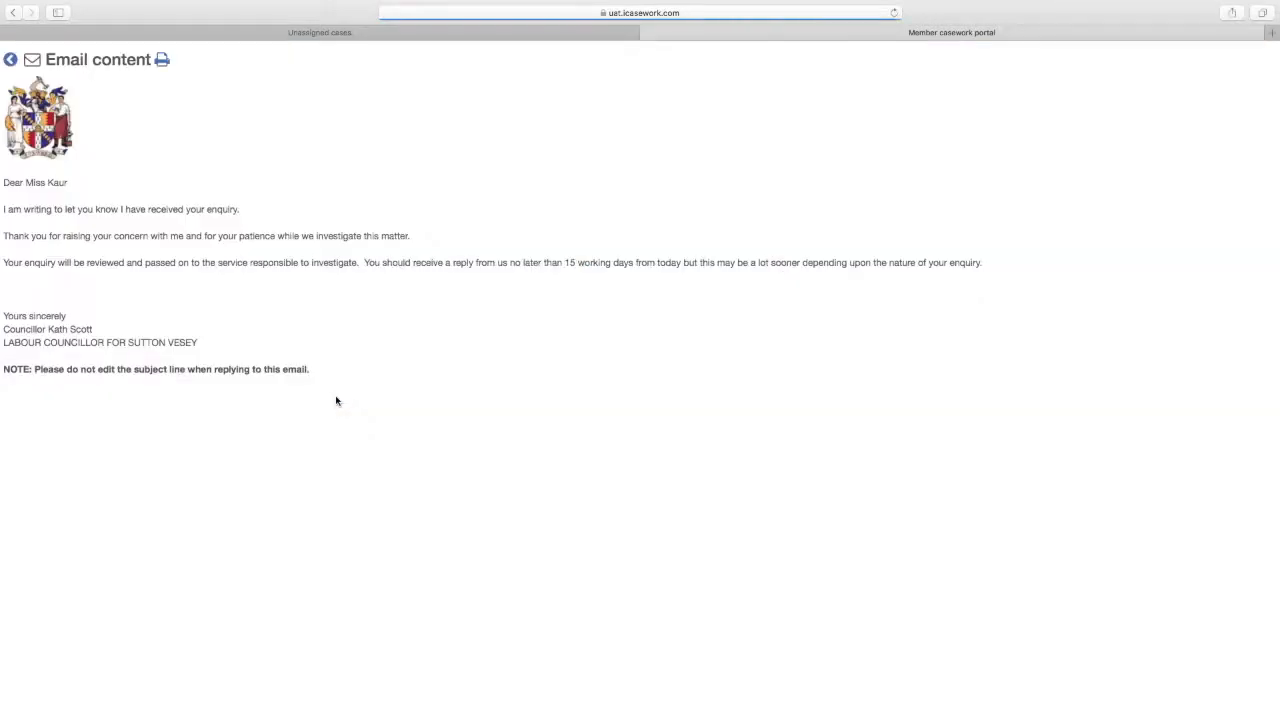
pyautogui.moveTo(268, 328)
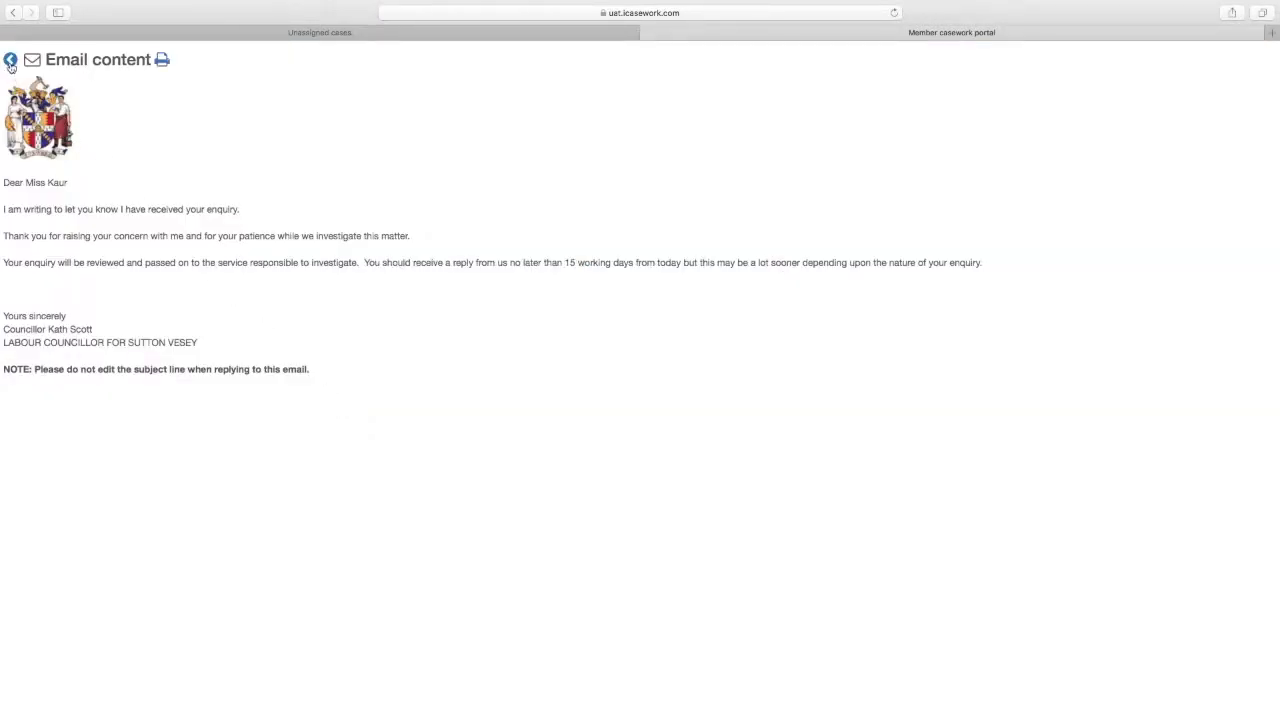
# Go back from the email content to enquiry 1497300's case overview
pyautogui.click(10, 60)
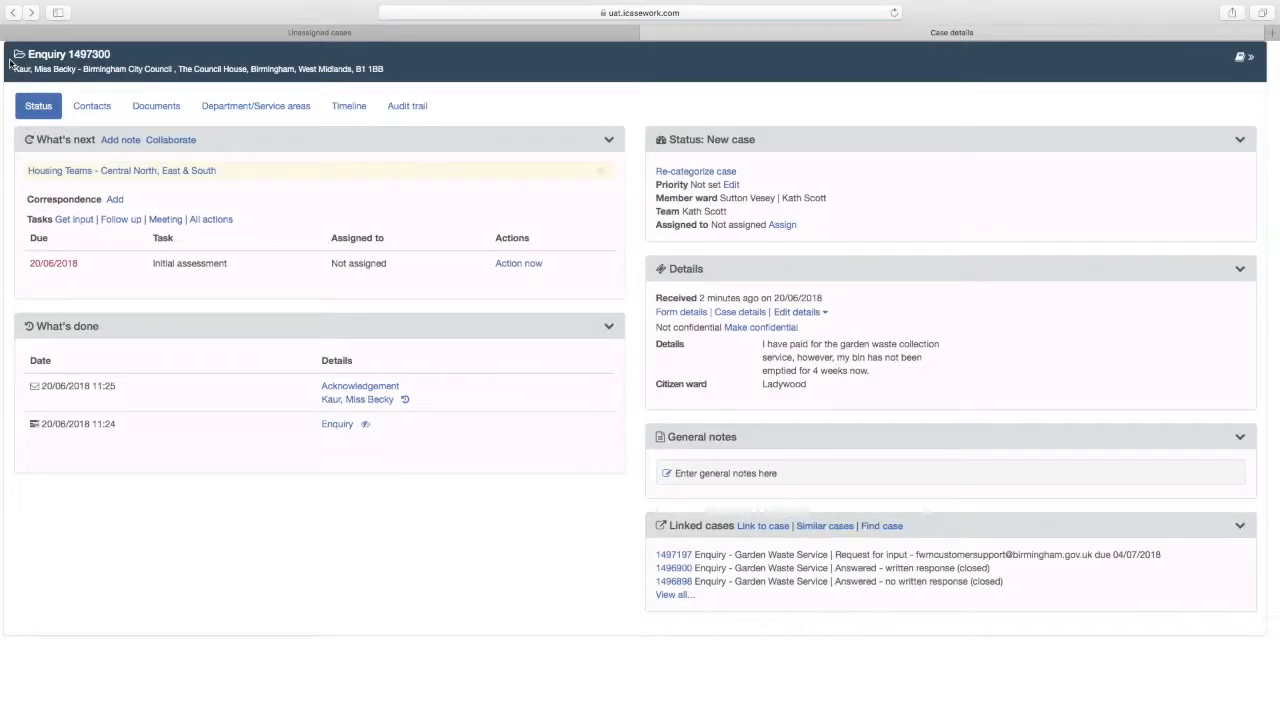
pyautogui.moveTo(364, 280)
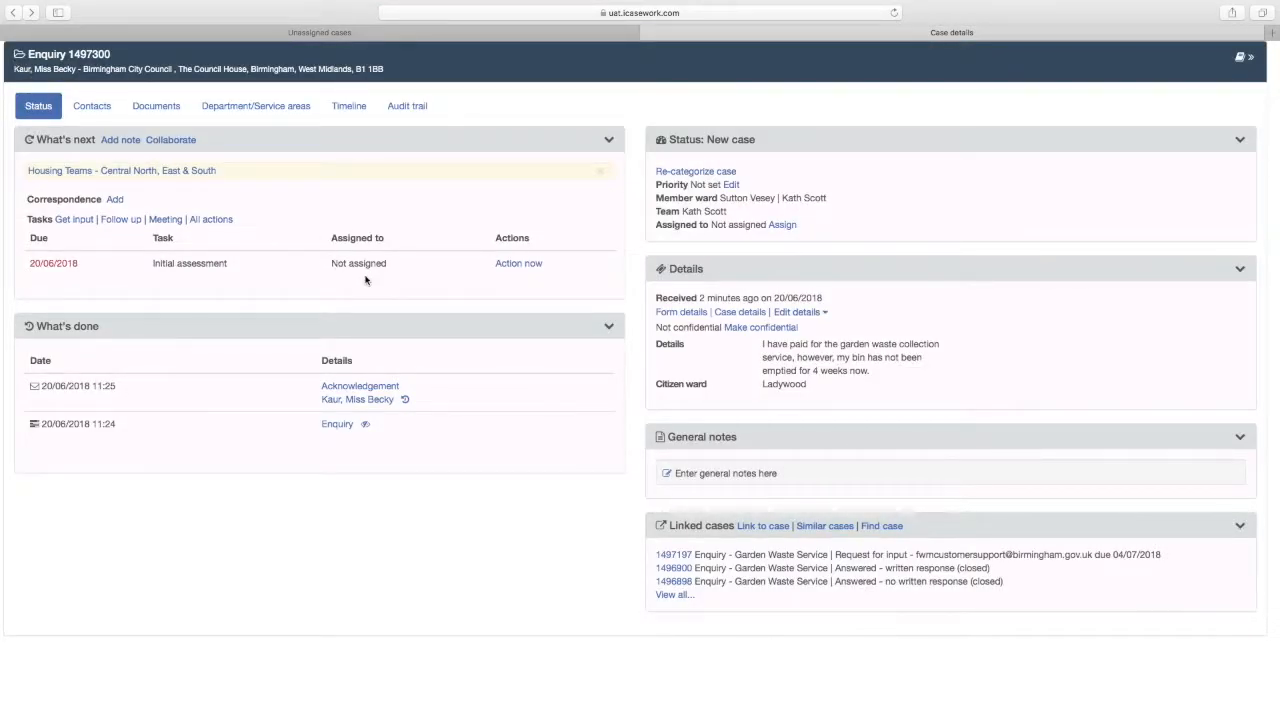
pyautogui.moveTo(488, 264)
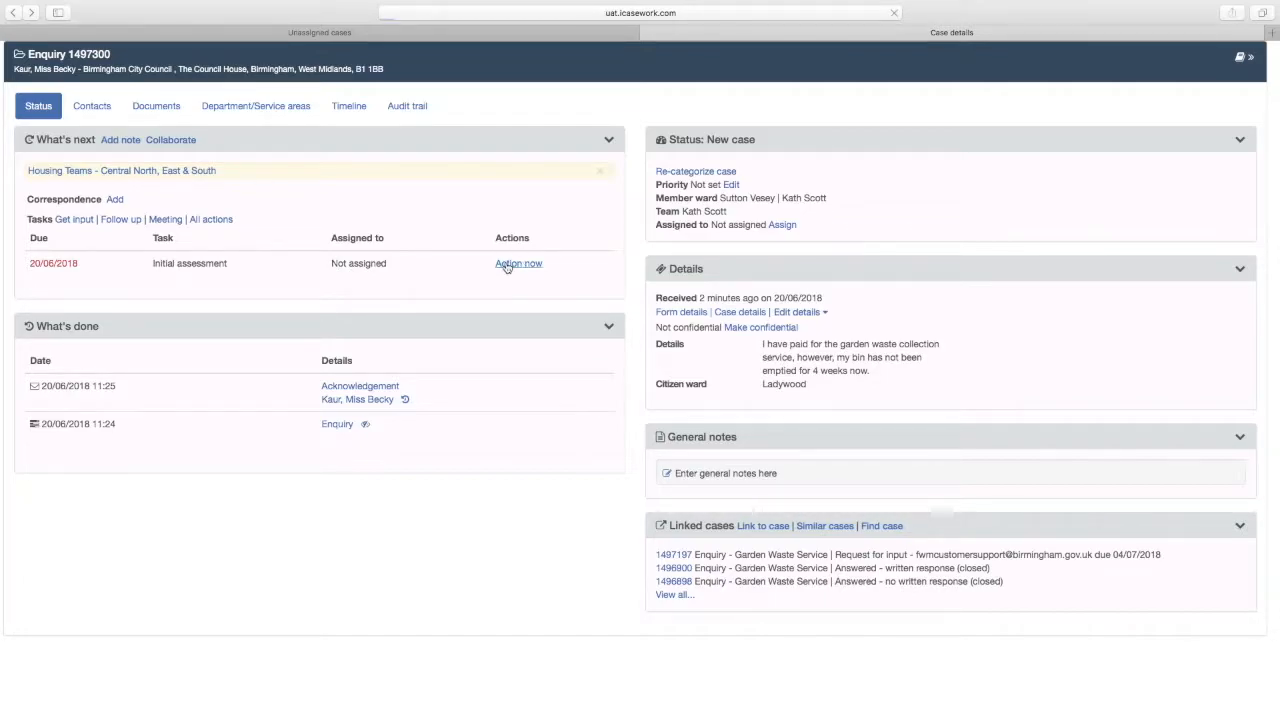
pyautogui.click(518, 264)
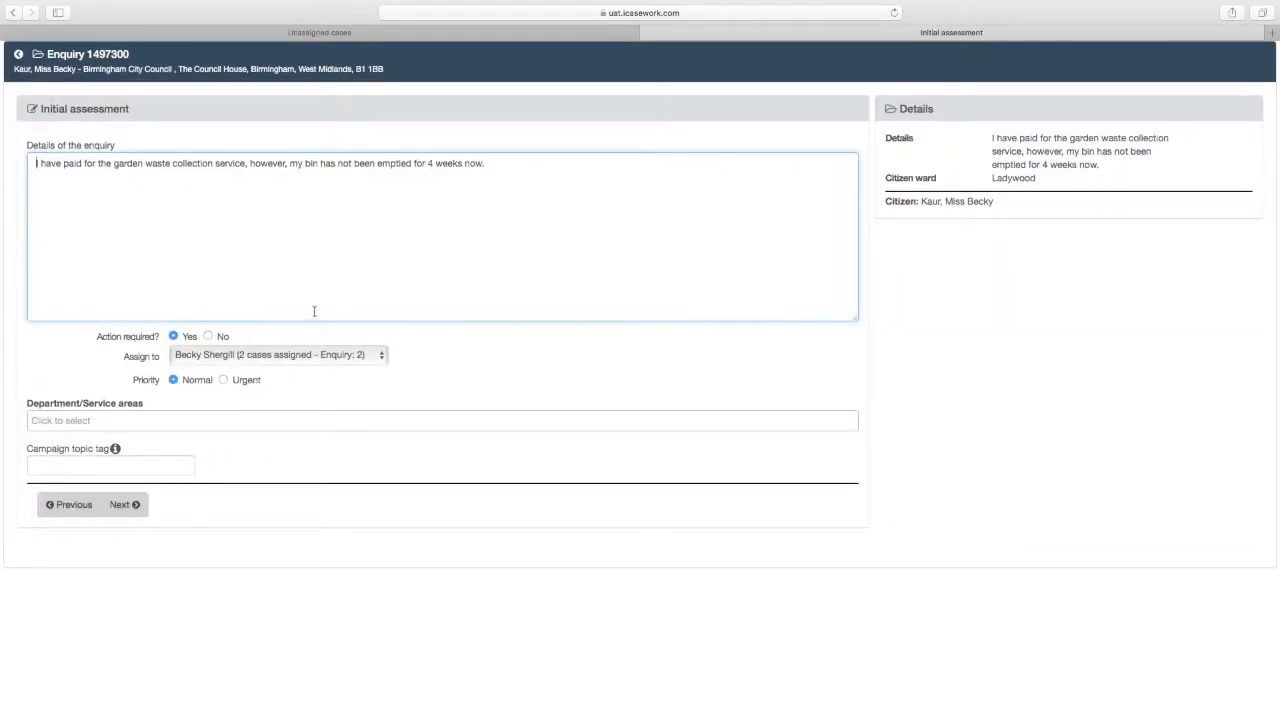
pyautogui.click(278, 354)
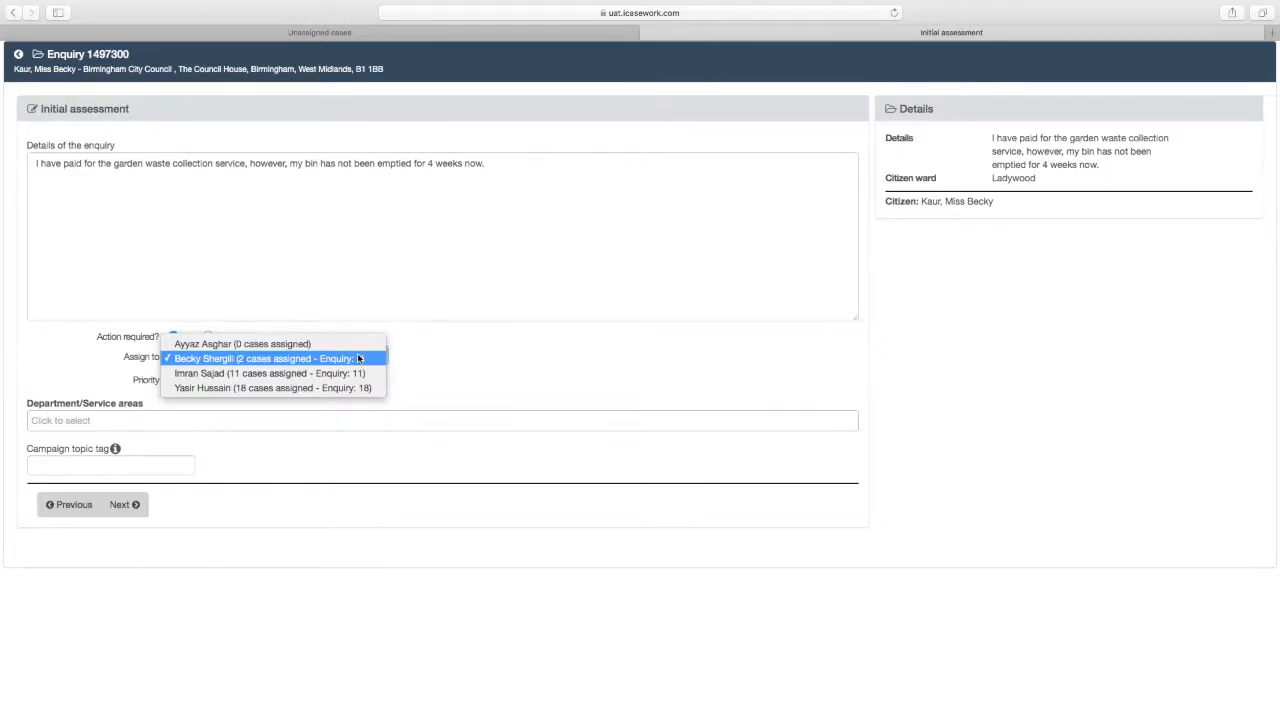
pyautogui.click(264, 358)
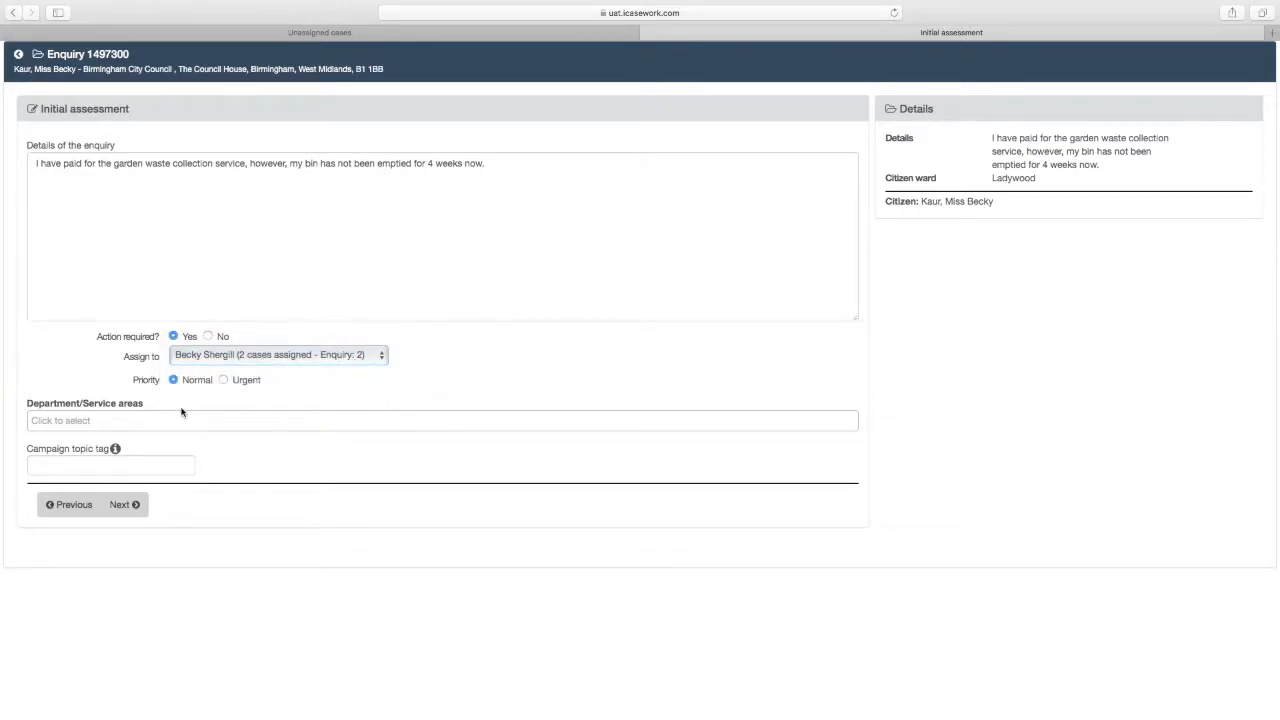
pyautogui.click(442, 420)
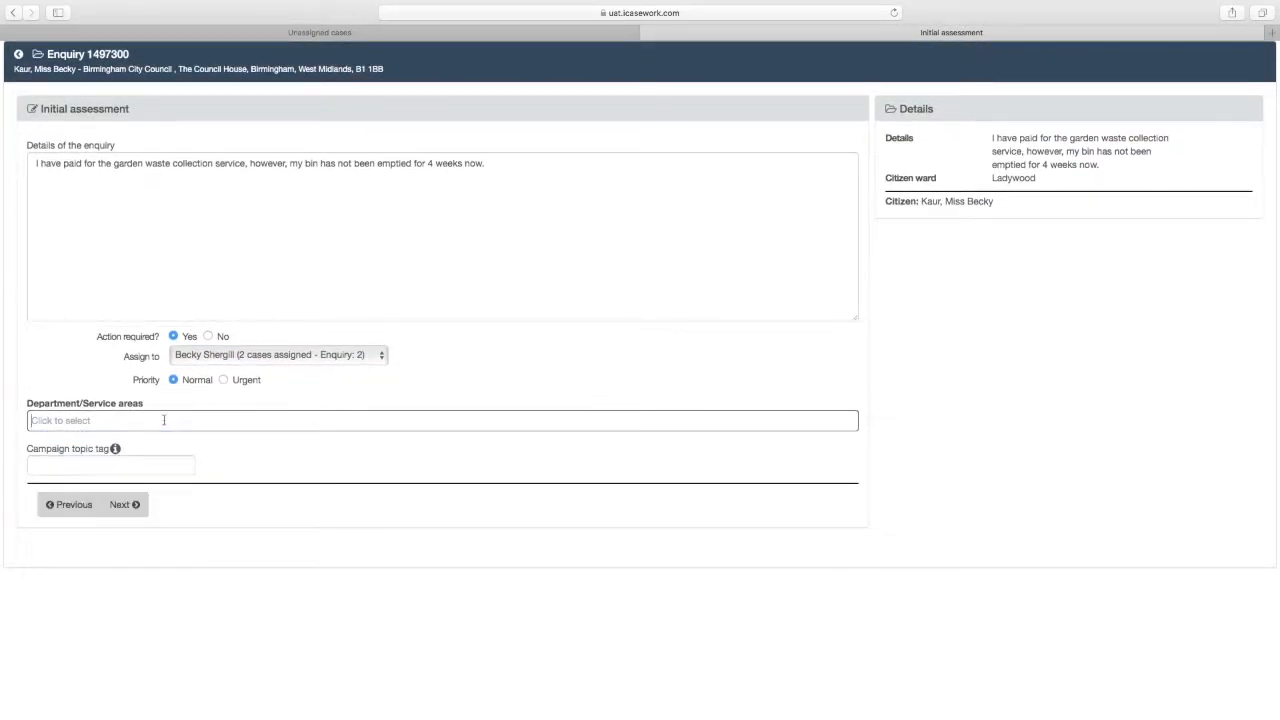
pyautogui.write('gard')
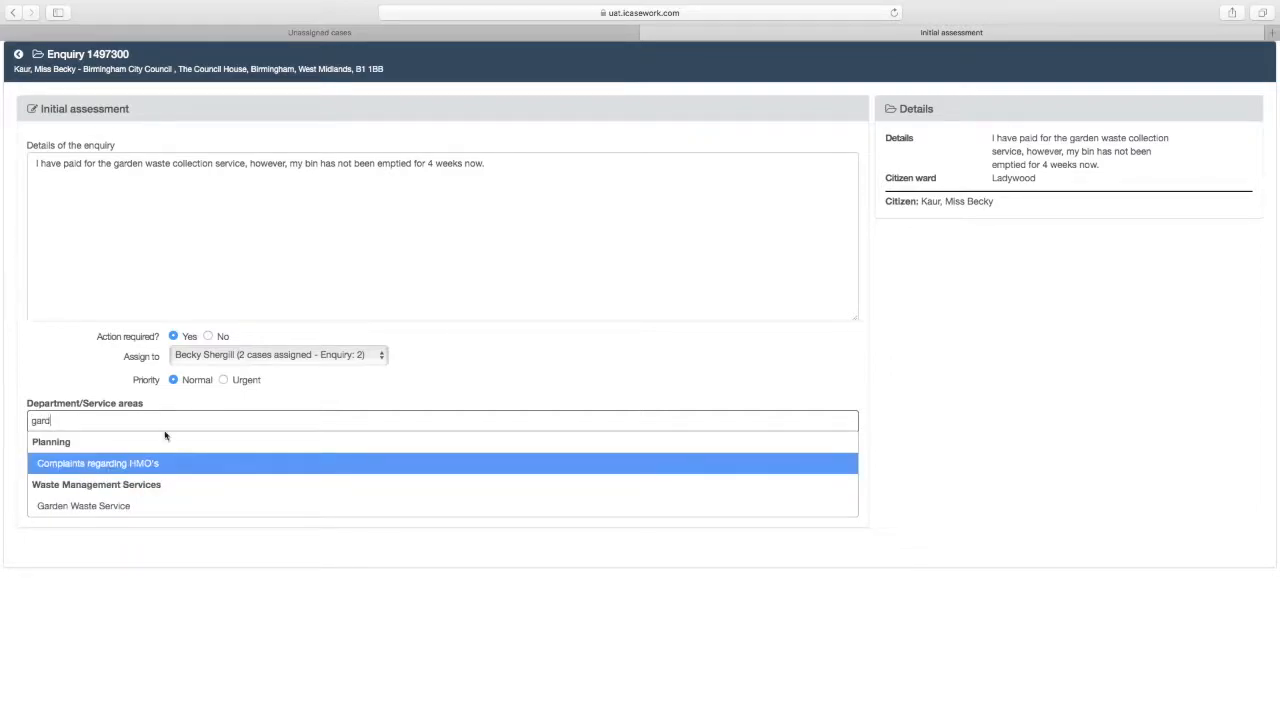
pyautogui.click(84, 504)
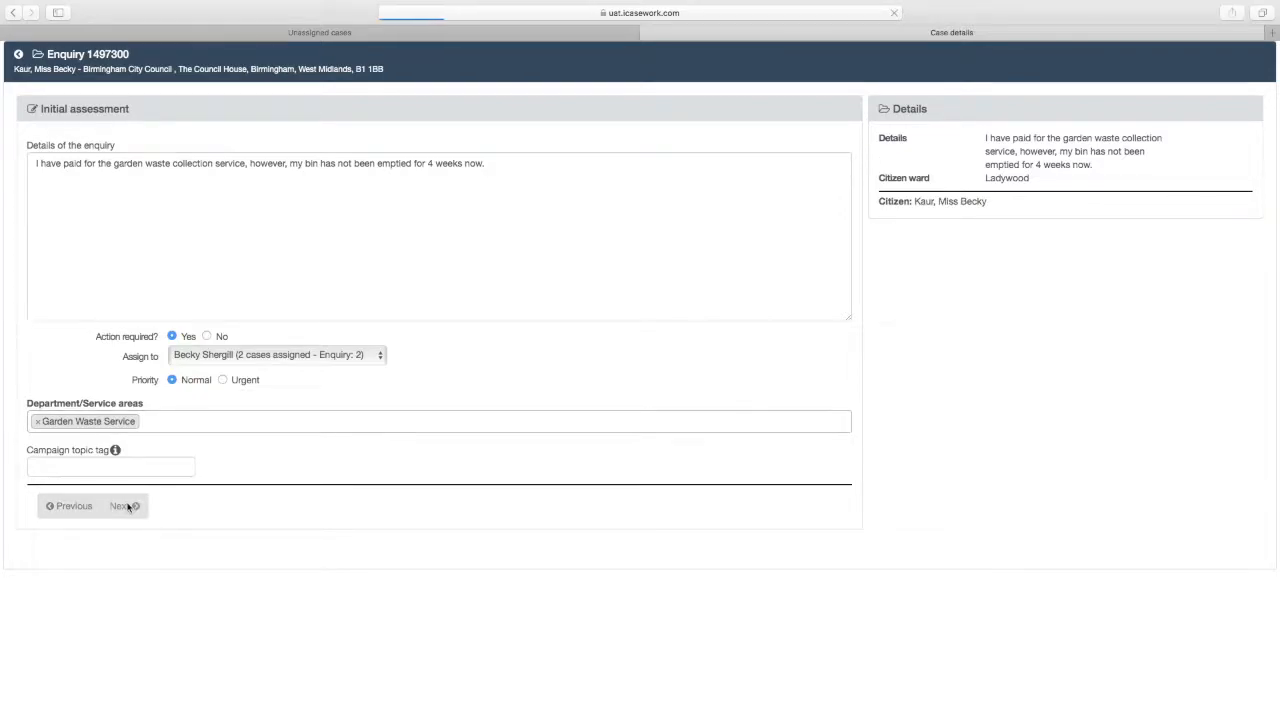
# Submit the initial assessment, recategorising the enquiry as a Garden Waste Service case
pyautogui.click(120, 504)
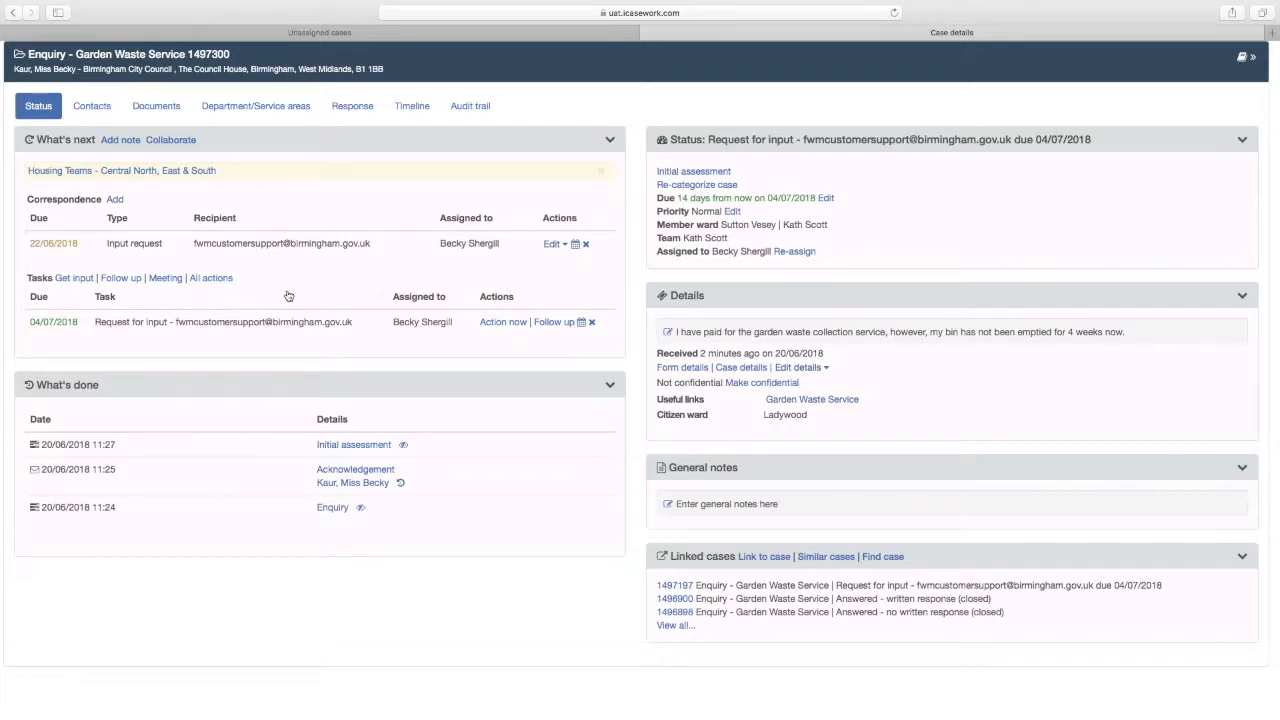
pyautogui.moveTo(312, 248)
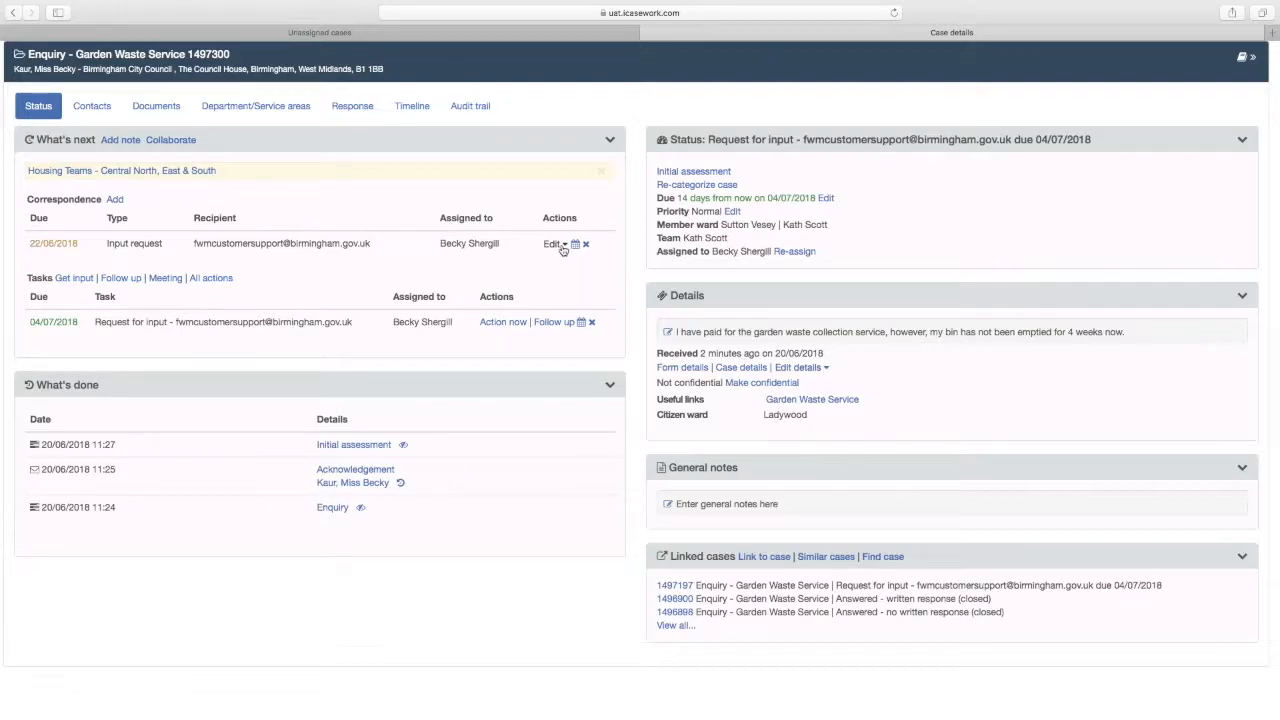
# Edit the pending input-request letter and read through its pre-filled complaint and instructions
pyautogui.click(552, 244)
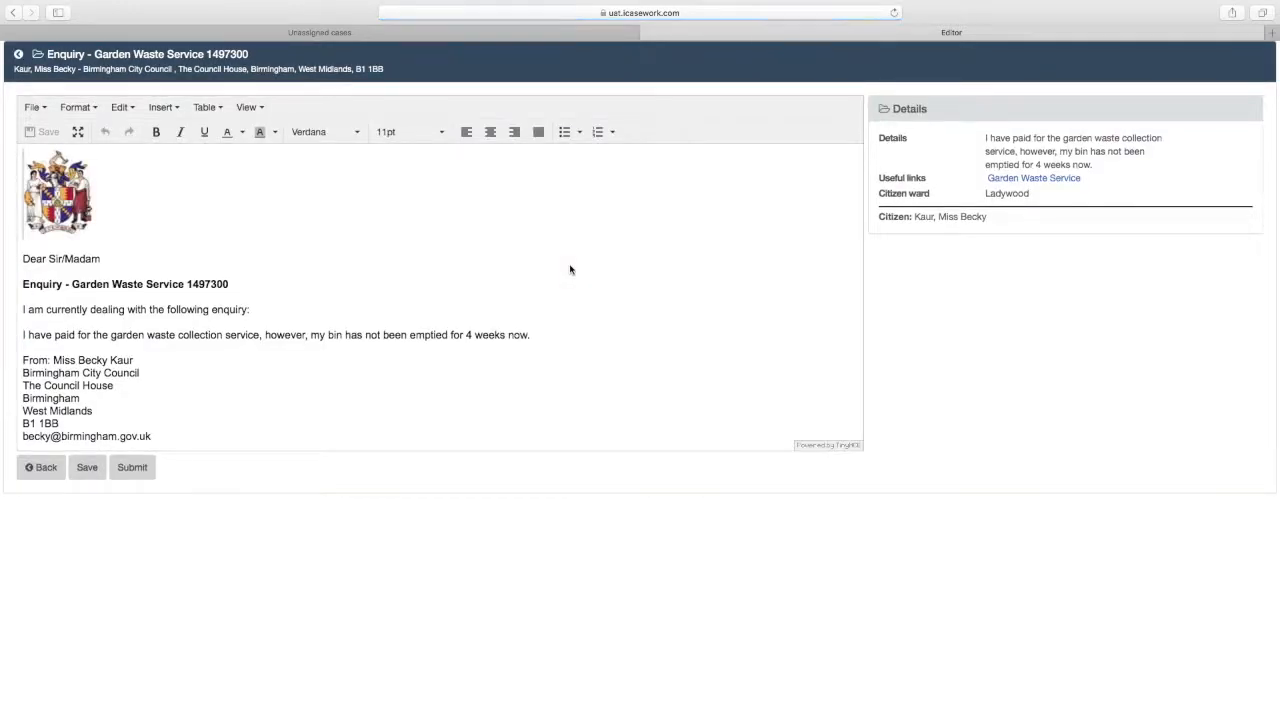
pyautogui.scroll(-3)
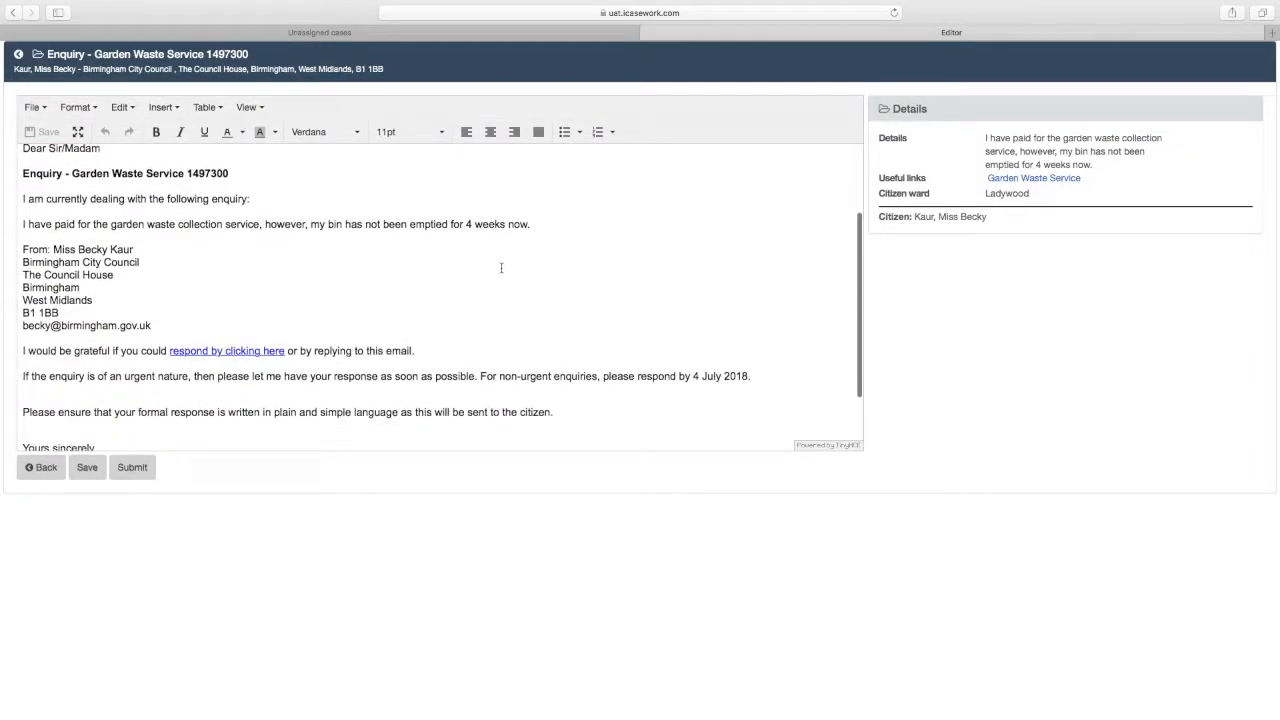
pyautogui.scroll(-3)
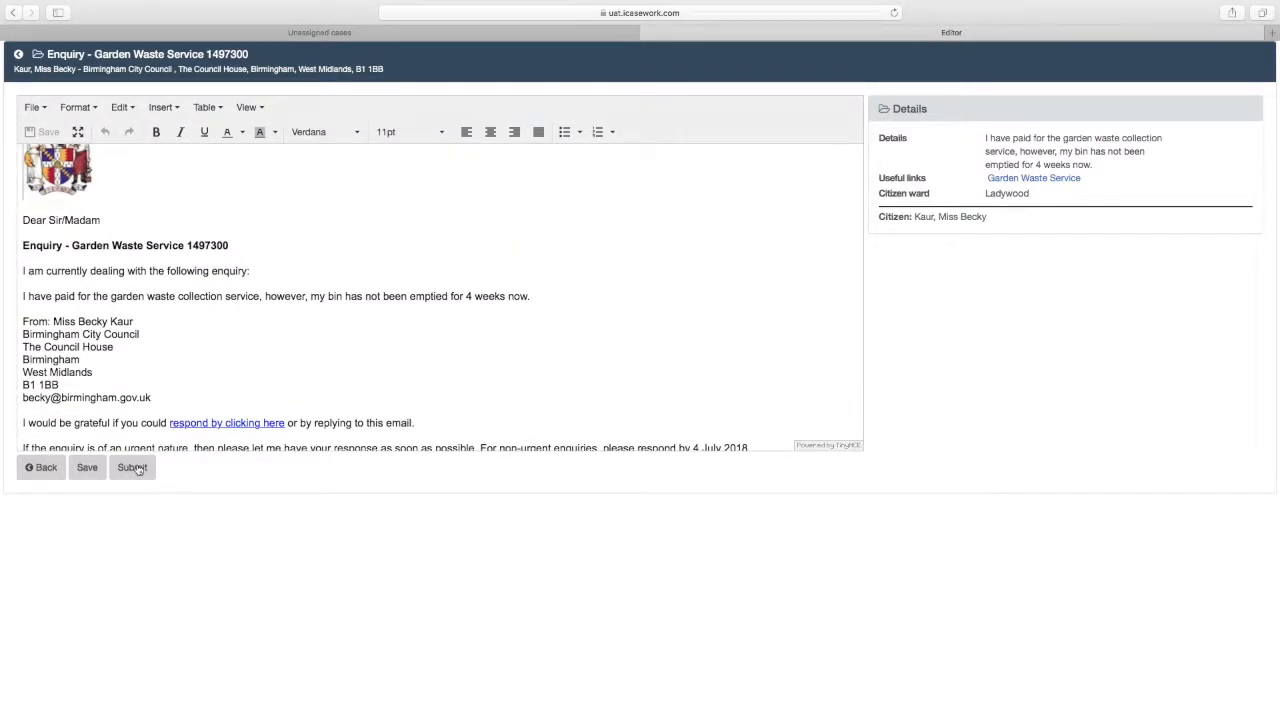
# Submit the letter and send the input-request email to fwmcustomersupport now
pyautogui.click(132, 468)
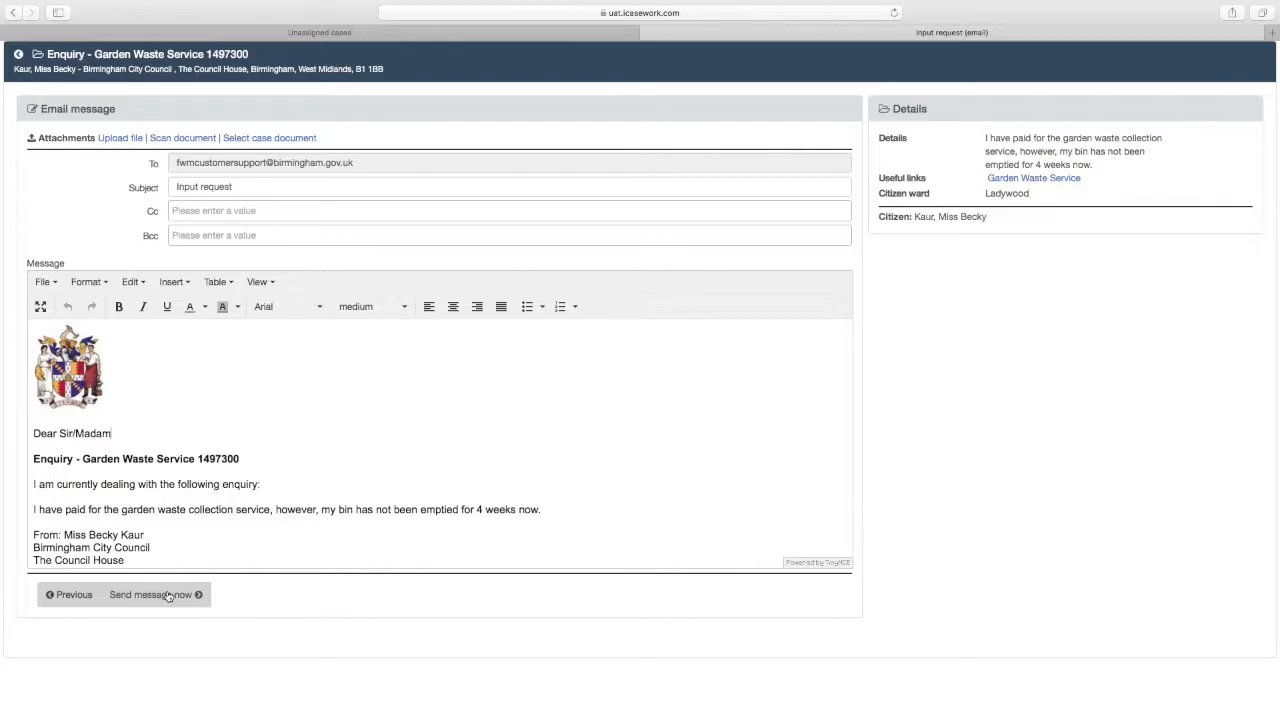
pyautogui.moveTo(150, 594)
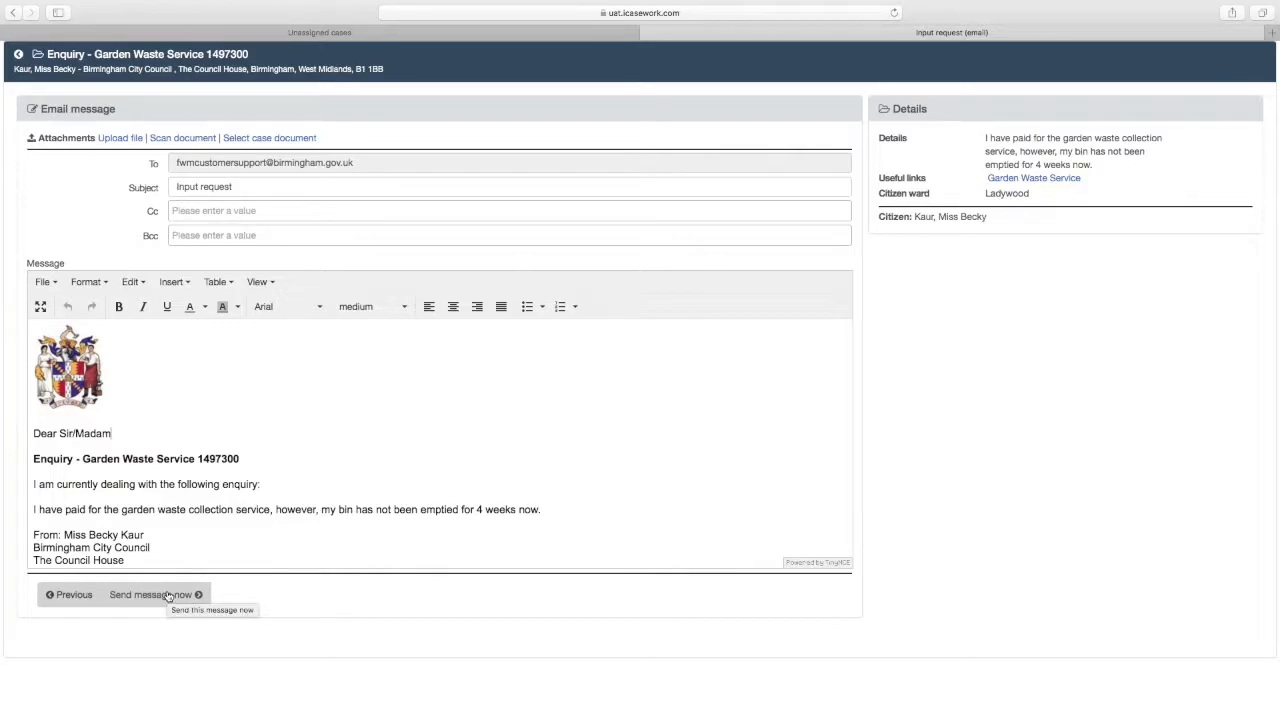
pyautogui.click(148, 594)
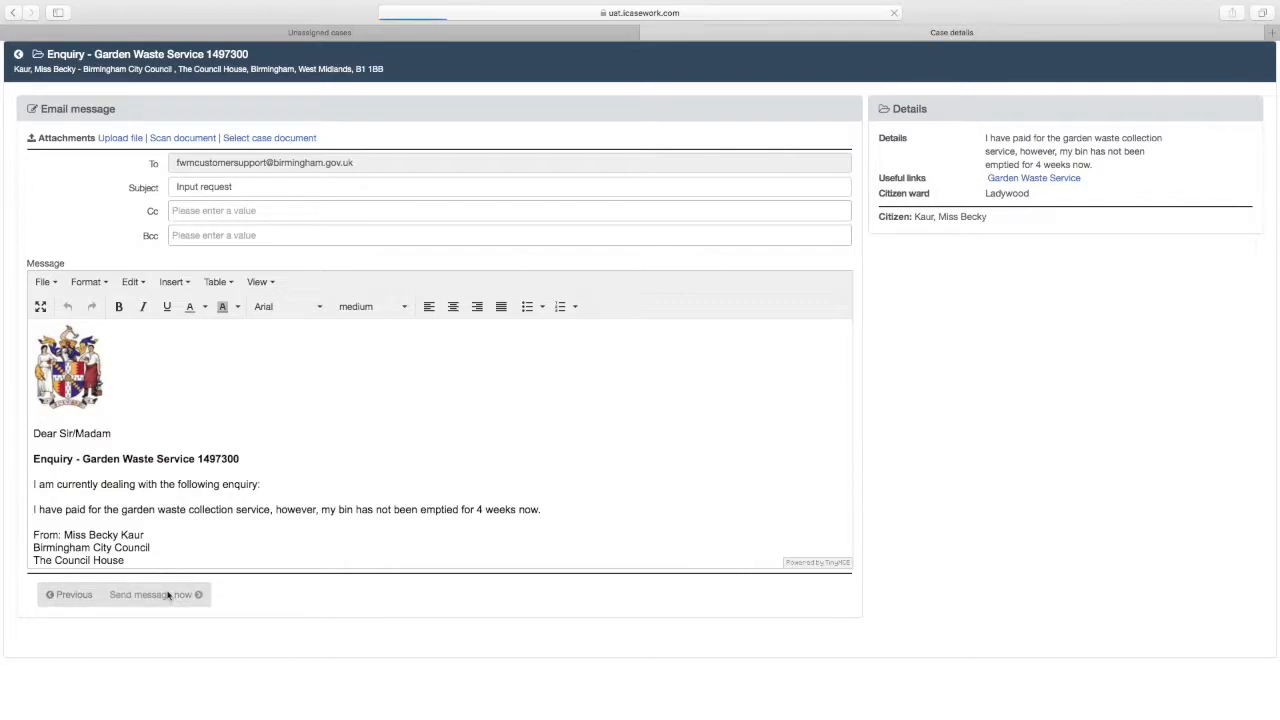
pyautogui.click(150, 594)
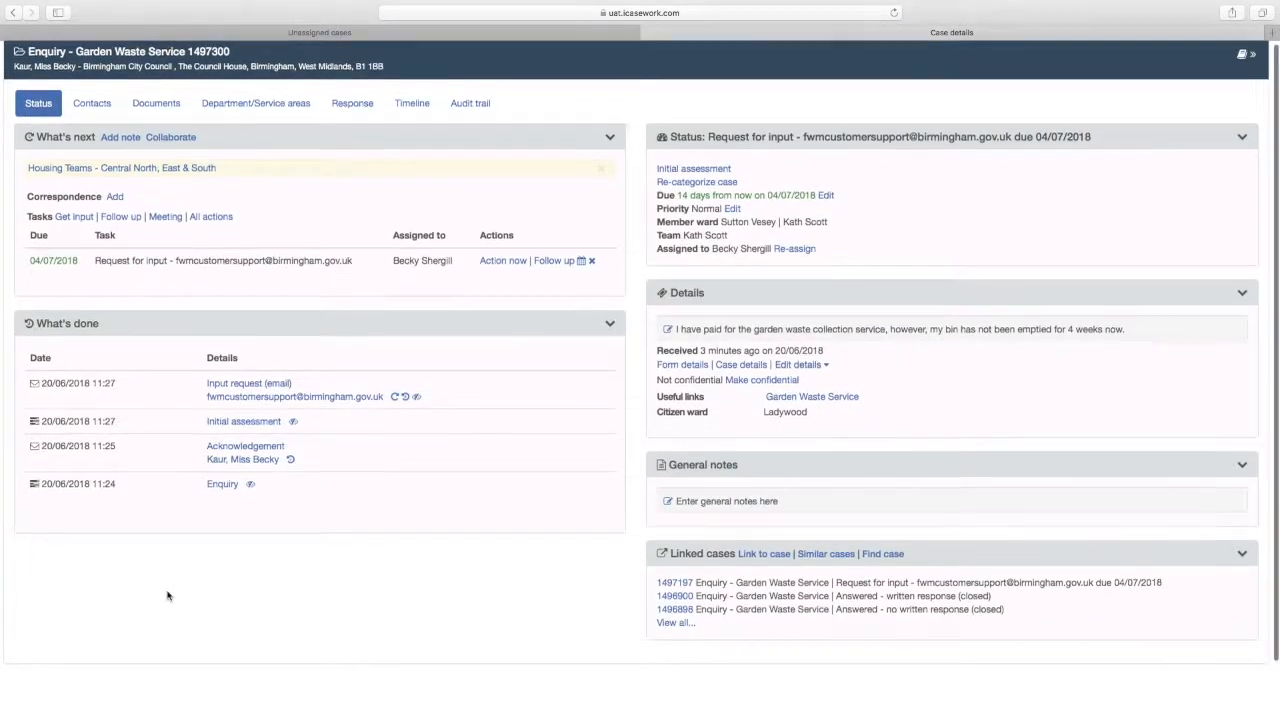